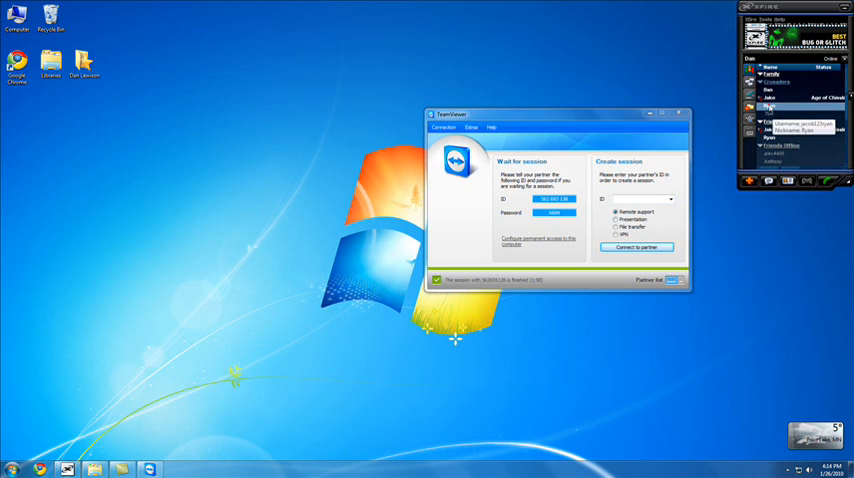
# - Open a chat with the friend and ask them to send their TeamViewer ID and password
pyautogui.doubleClick(790, 108)
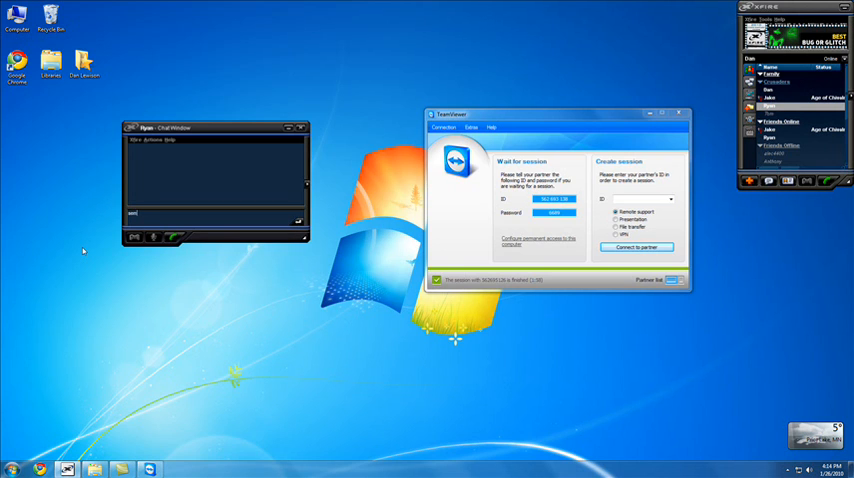
pyautogui.write('send me')
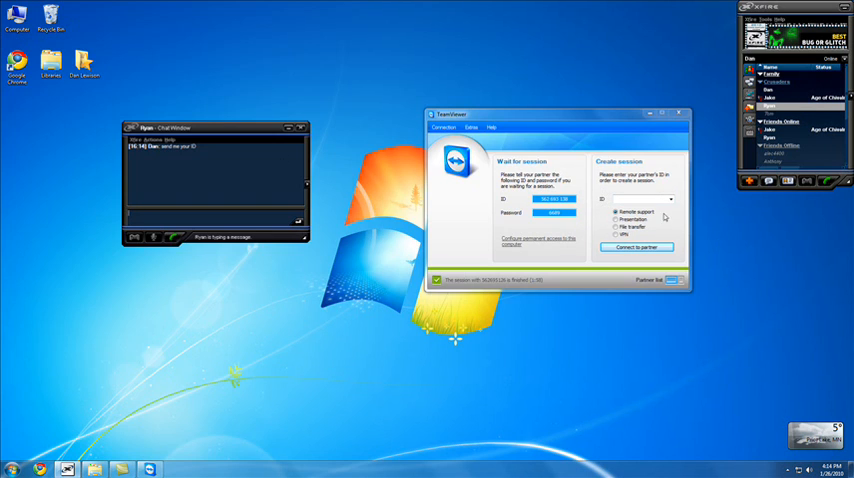
pyautogui.moveTo(28, 156)
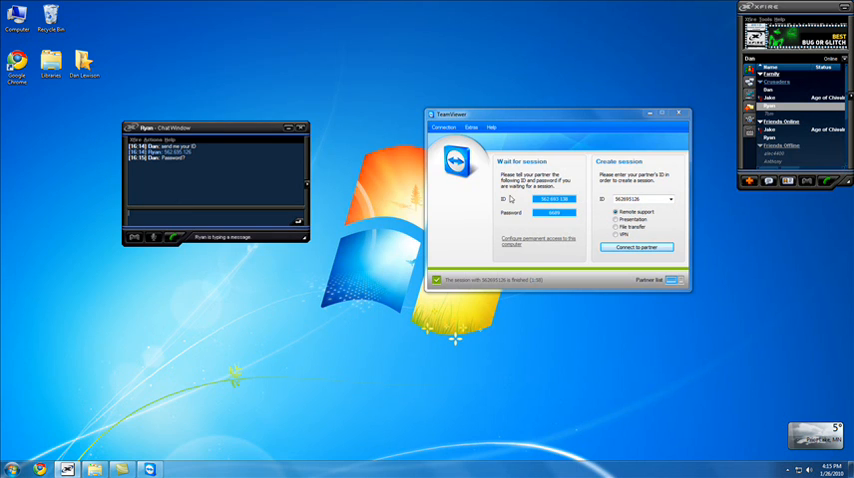
pyautogui.click(636, 248)
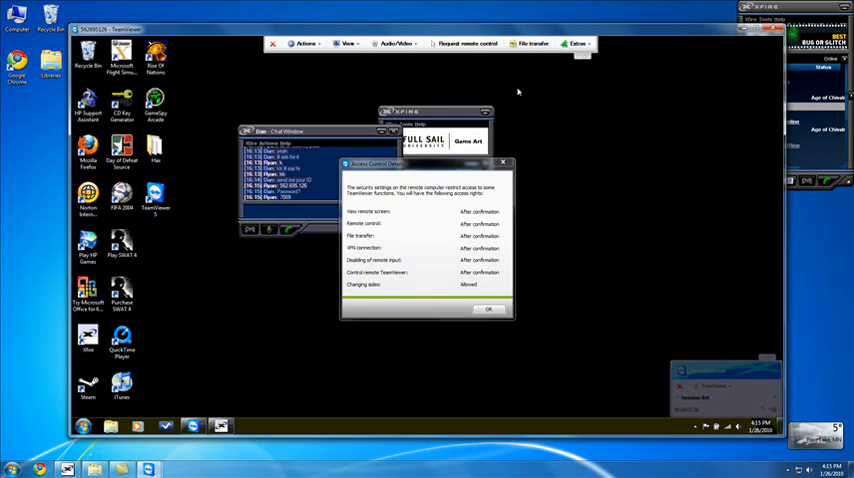
pyautogui.moveTo(536, 200)
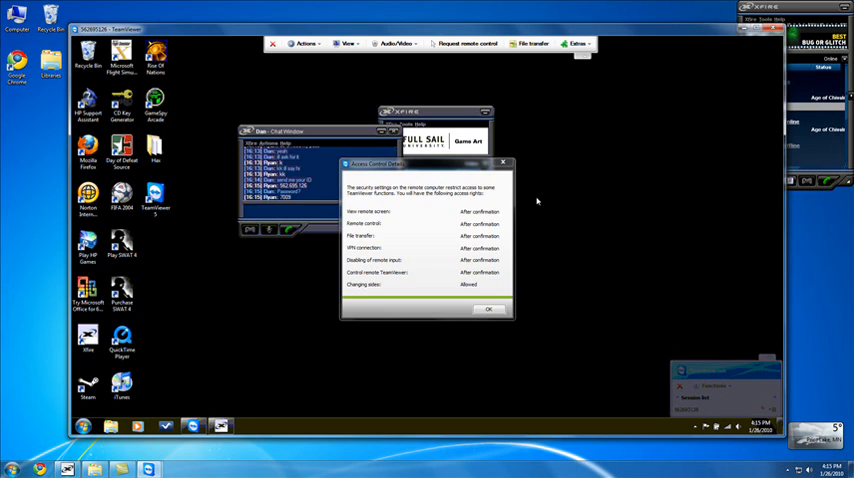
# - Acknowledge the remote computer's access control settings notice with OK
pyautogui.click(488, 308)
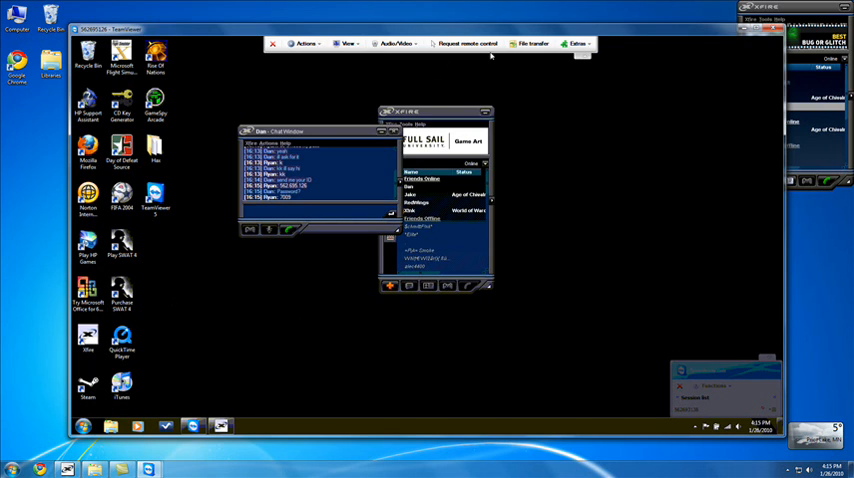
# - Request remote control of the friend's desktop and approve the grant-access prompt
pyautogui.click(466, 44)
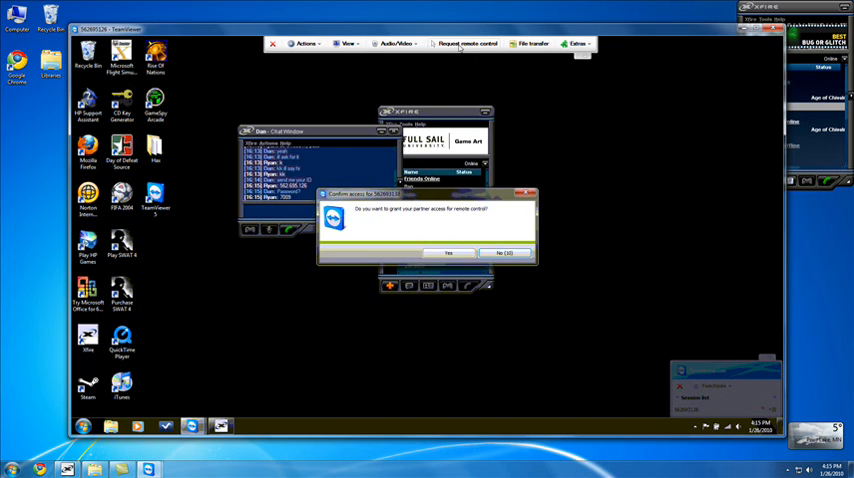
pyautogui.click(448, 252)
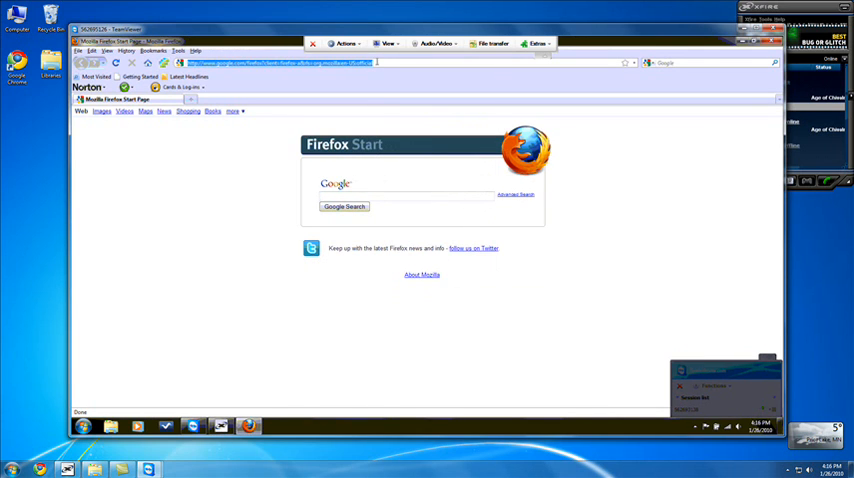
# - Begin typing a web address in the Firefox address bar, bringing up YouTube suggestions
pyautogui.write('tm')
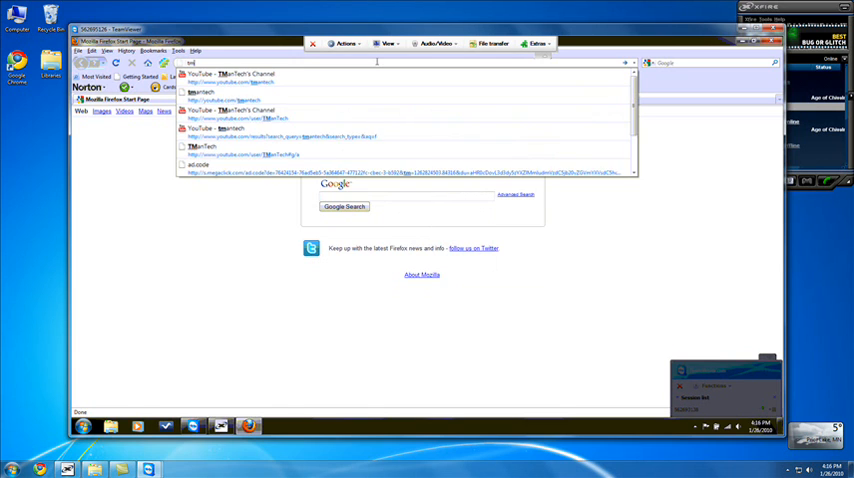